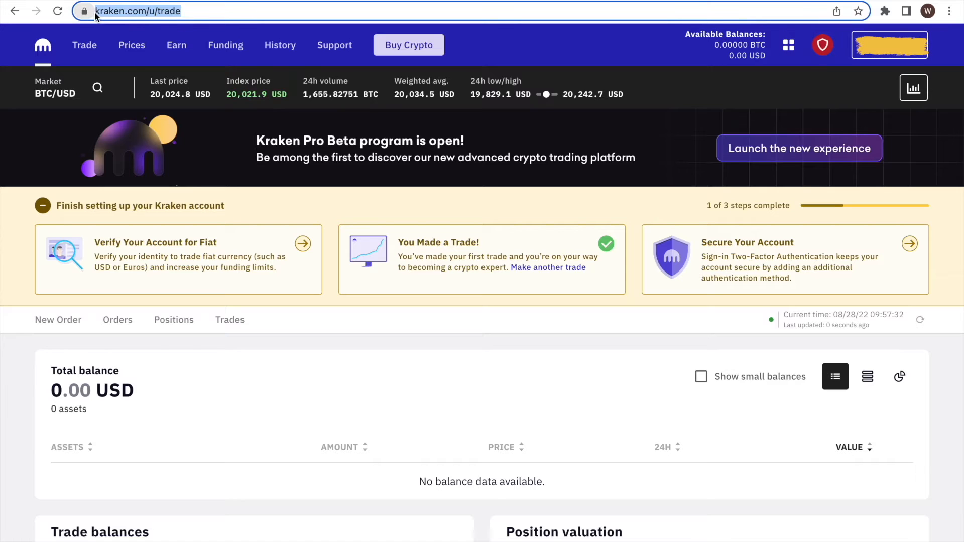
mouse_move(83, 10)
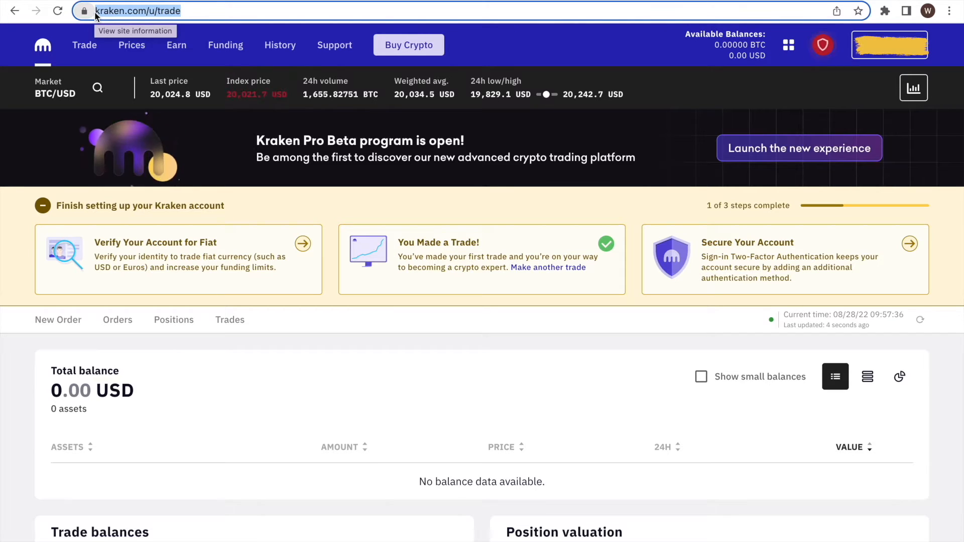
- Show the account menu with its Security options, including 2FA Settings and Global Settings Lock
click(889, 44)
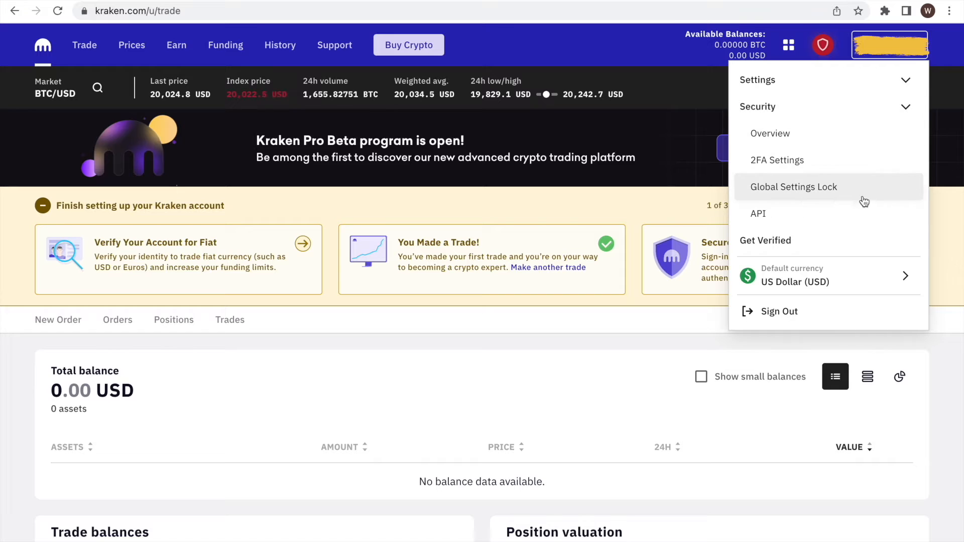
- Go to API key management listing the three existing custom API keys
click(759, 213)
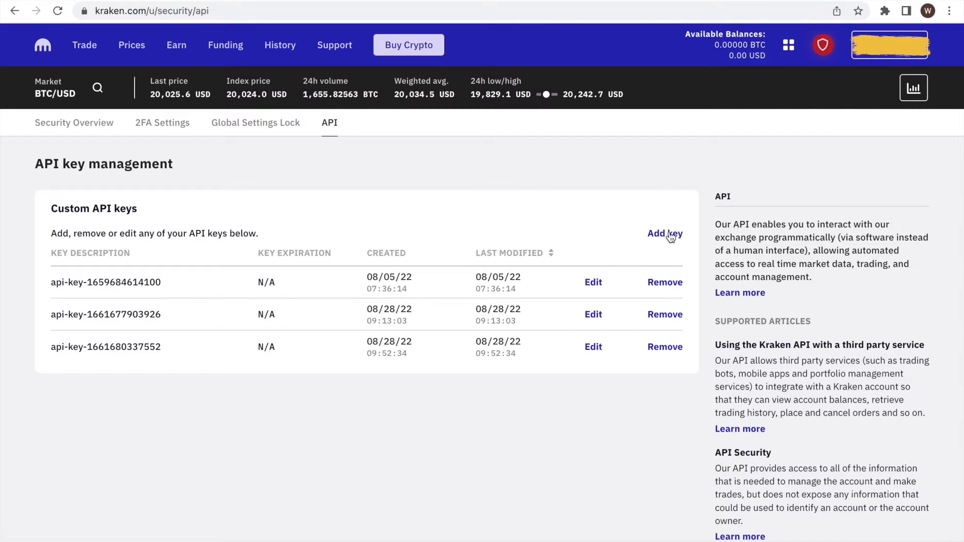
- Add a new API key and replace its default description with 'dr fee'
click(665, 234)
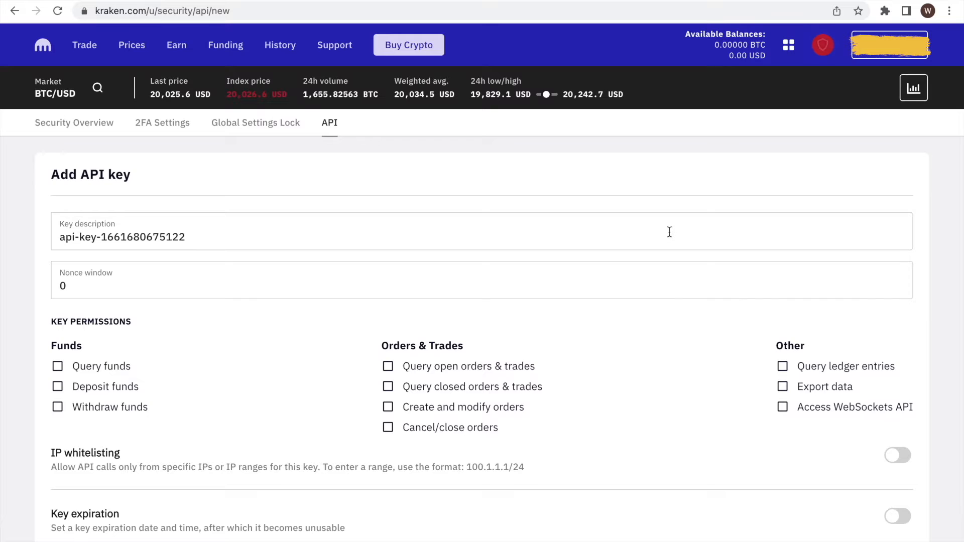
mouse_move(287, 227)
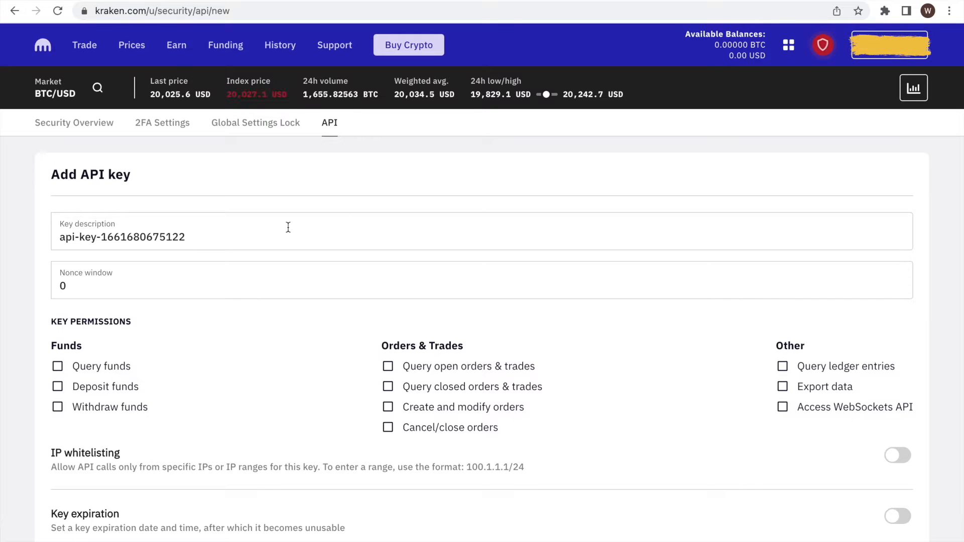
triple_click(121, 237)
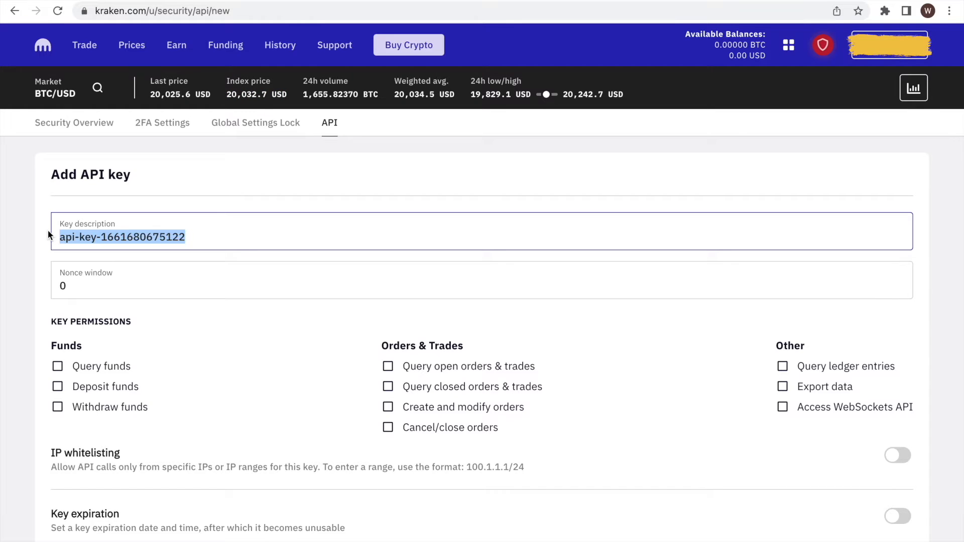
text(dr fe)
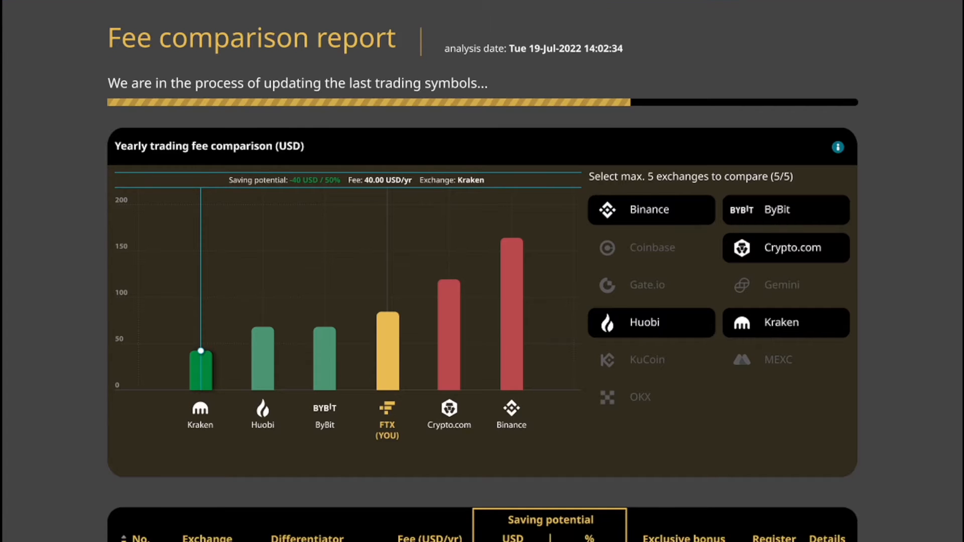
scroll(down, 3)
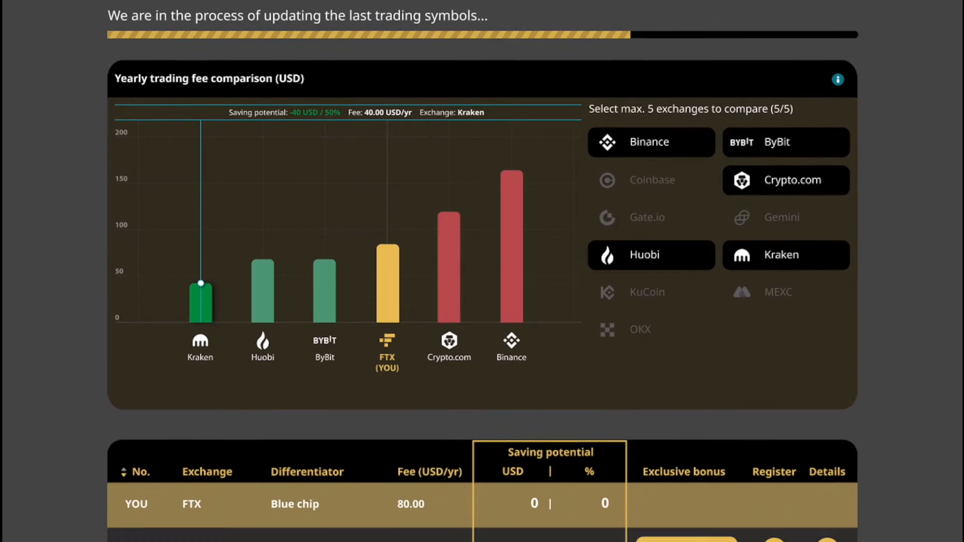
scroll(down, 3)
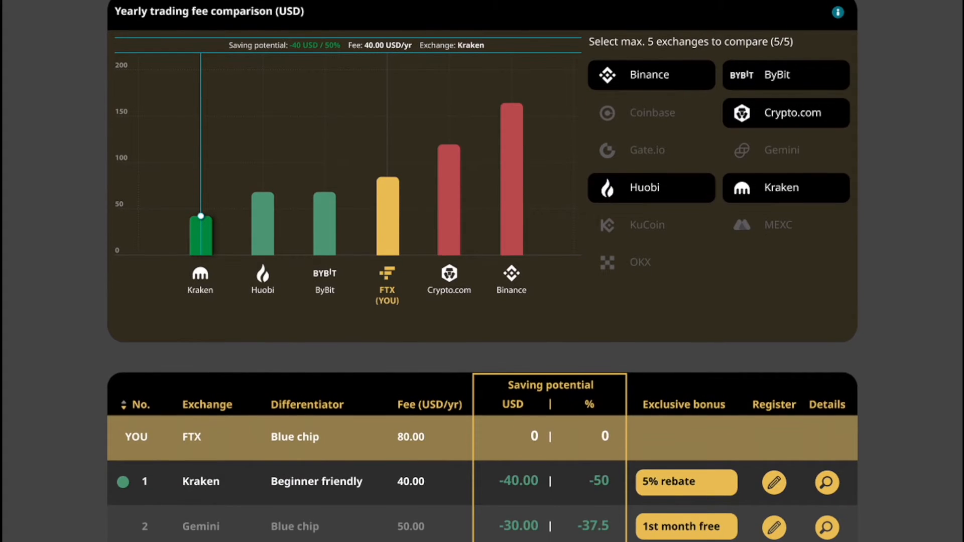
scroll(down, 3)
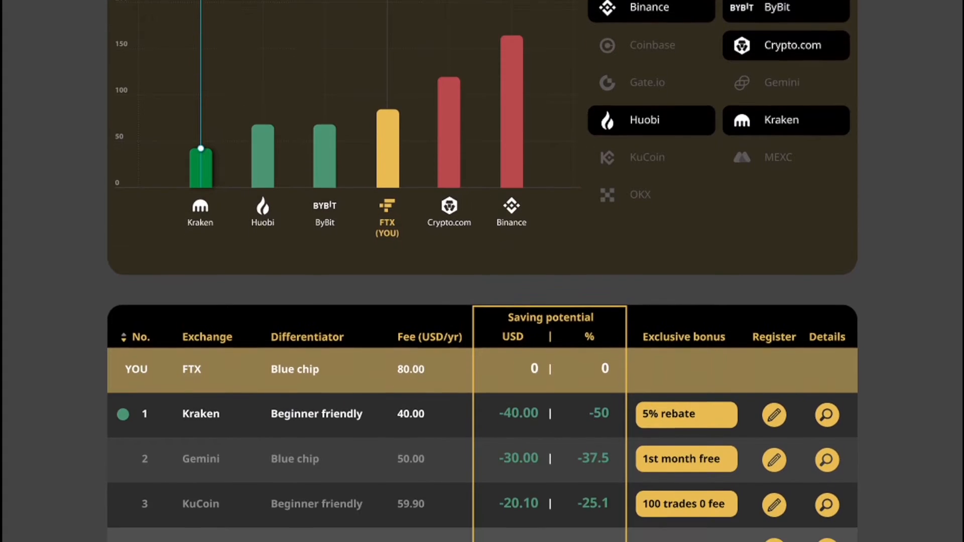
scroll(down, 3)
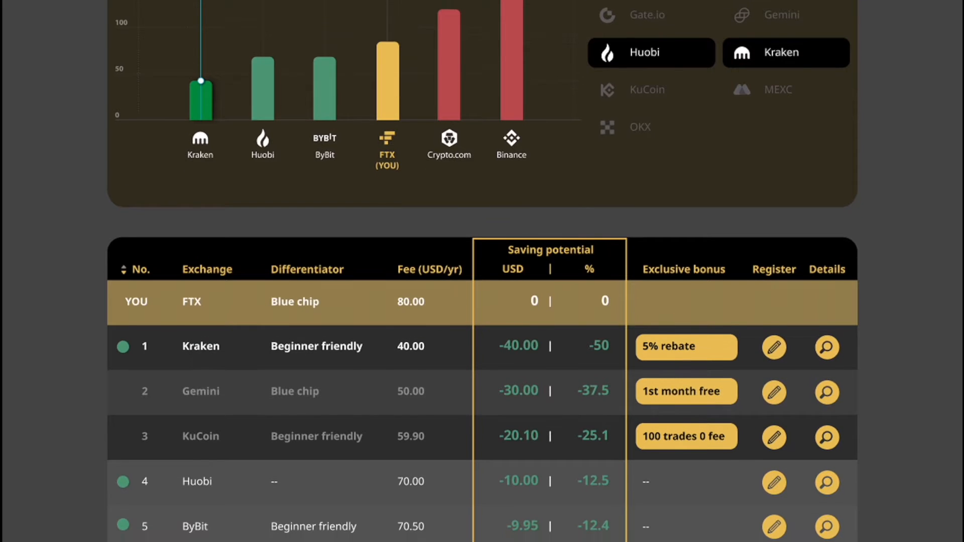
scroll(down, 3)
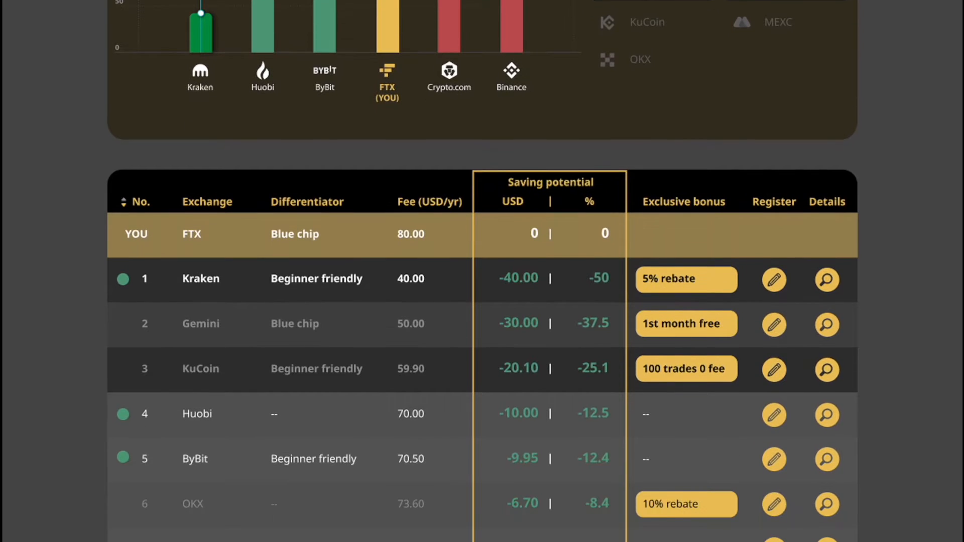
scroll(down, 3)
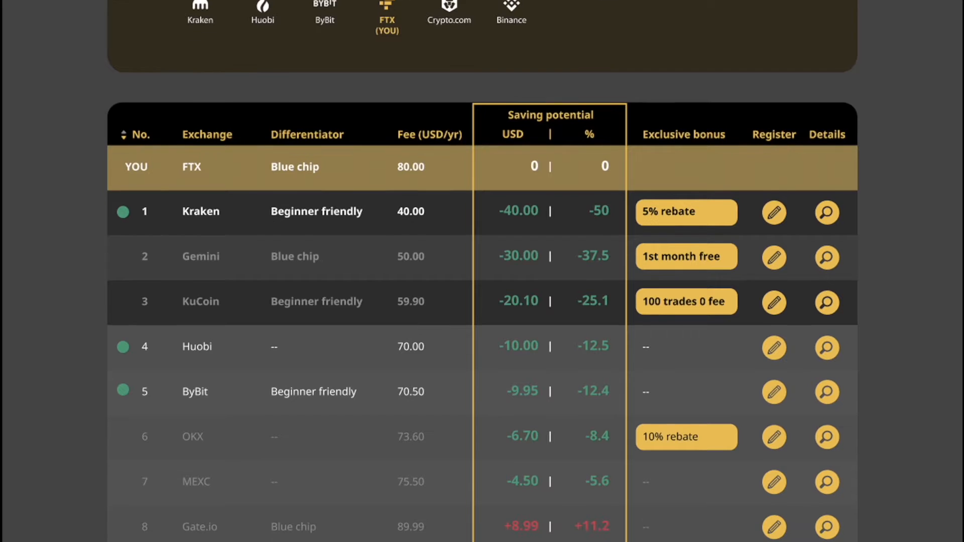
scroll(down, 3)
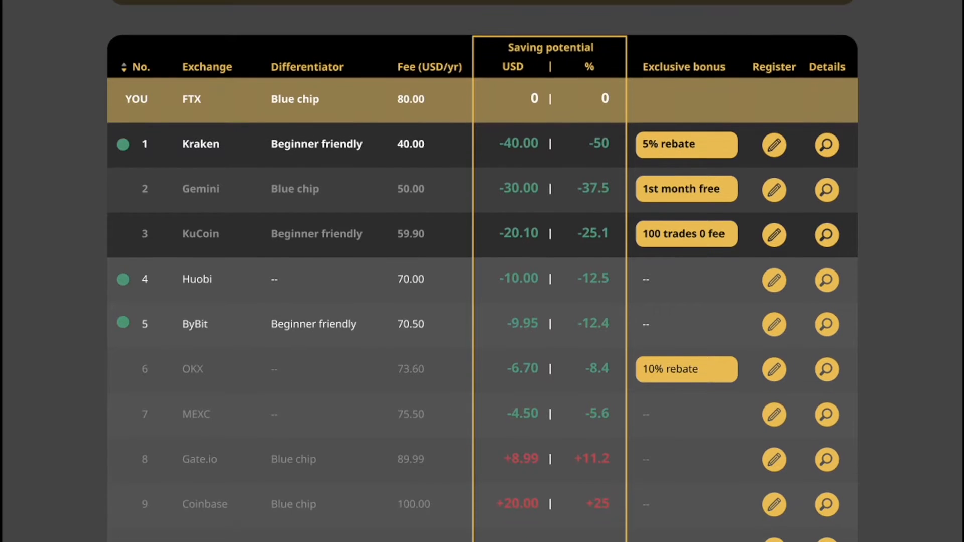
scroll(down, 3)
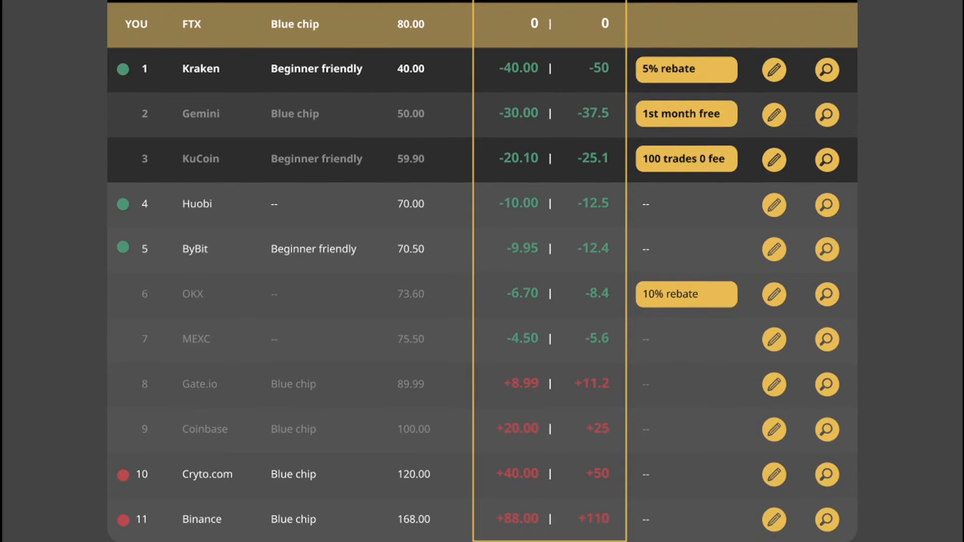
scroll(down, 3)
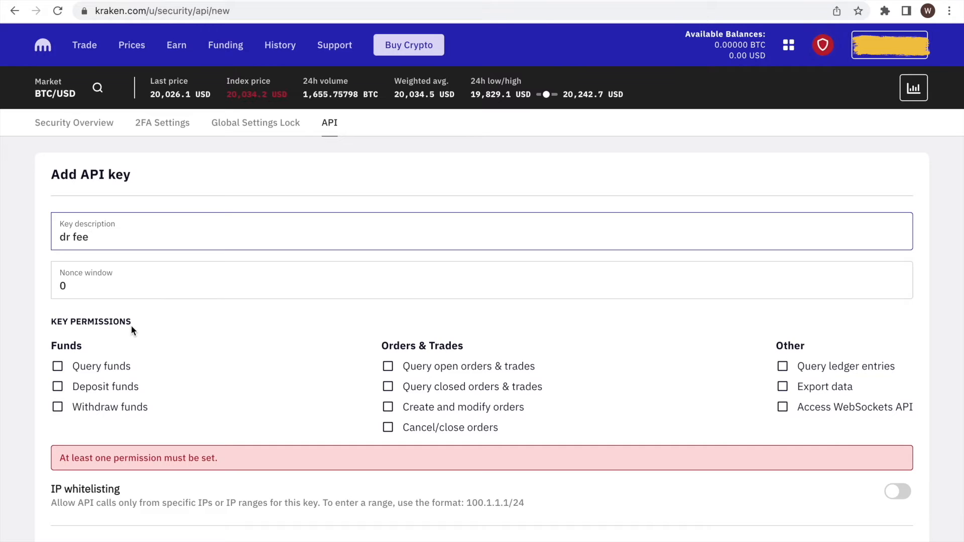
- Grant the dr fee key Query funds and Access WebSockets API permissions
click(58, 366)
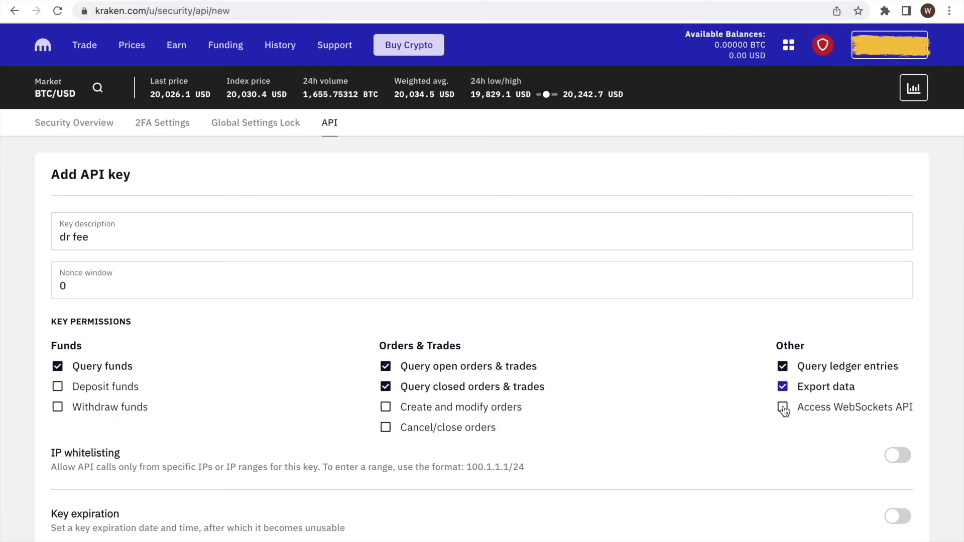
click(779, 407)
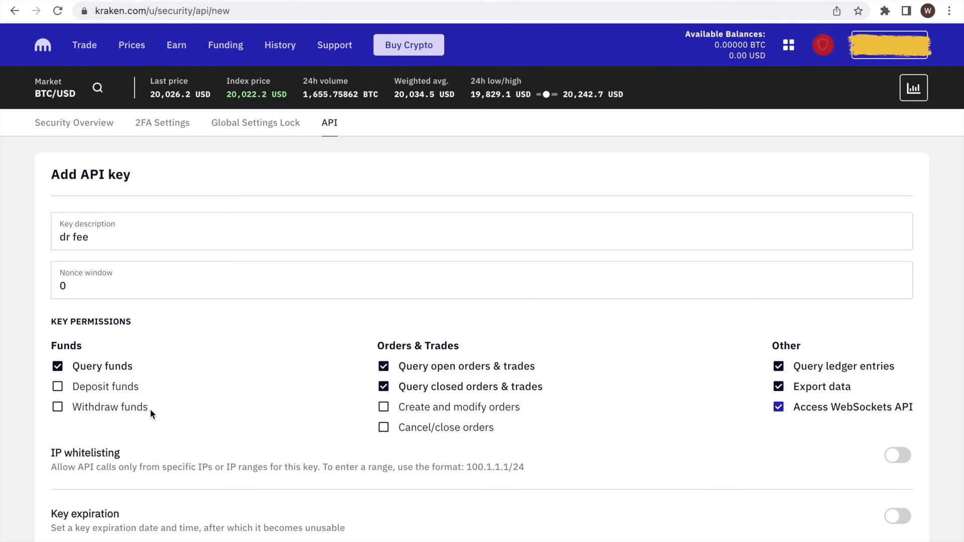
mouse_move(524, 411)
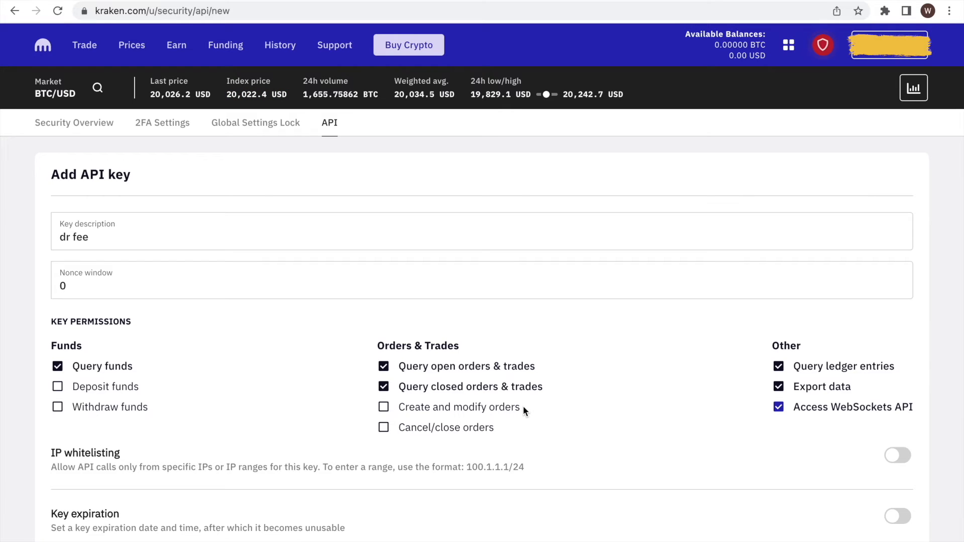
mouse_move(499, 433)
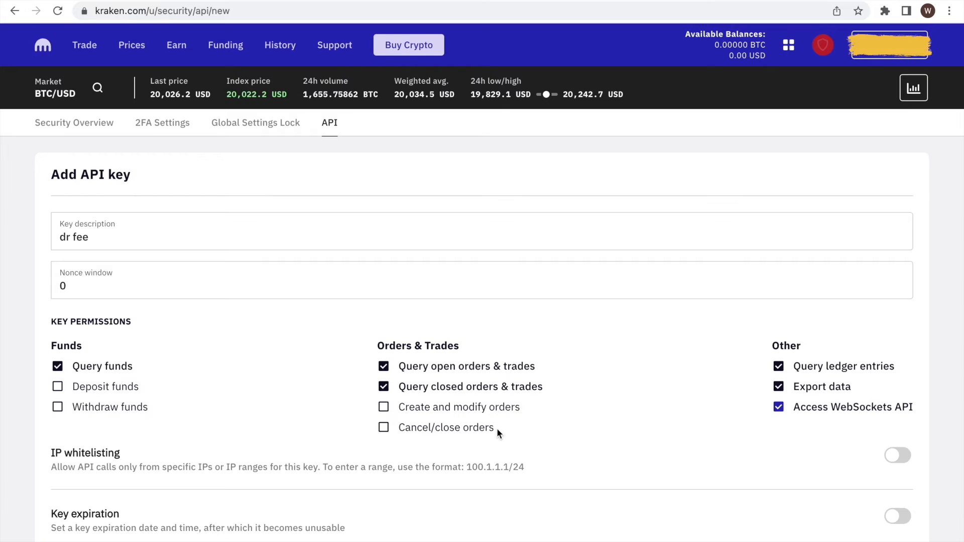
scroll(down, 3)
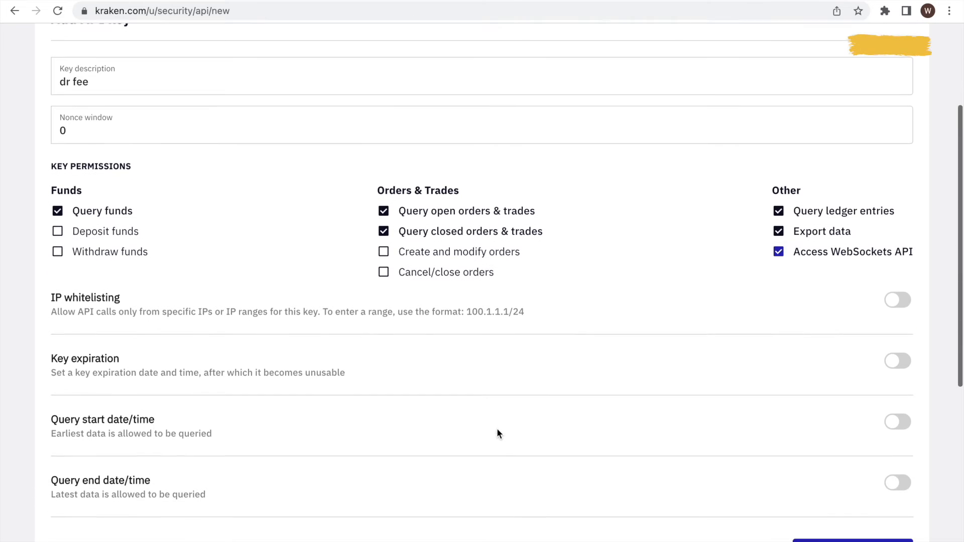
scroll(down, 3)
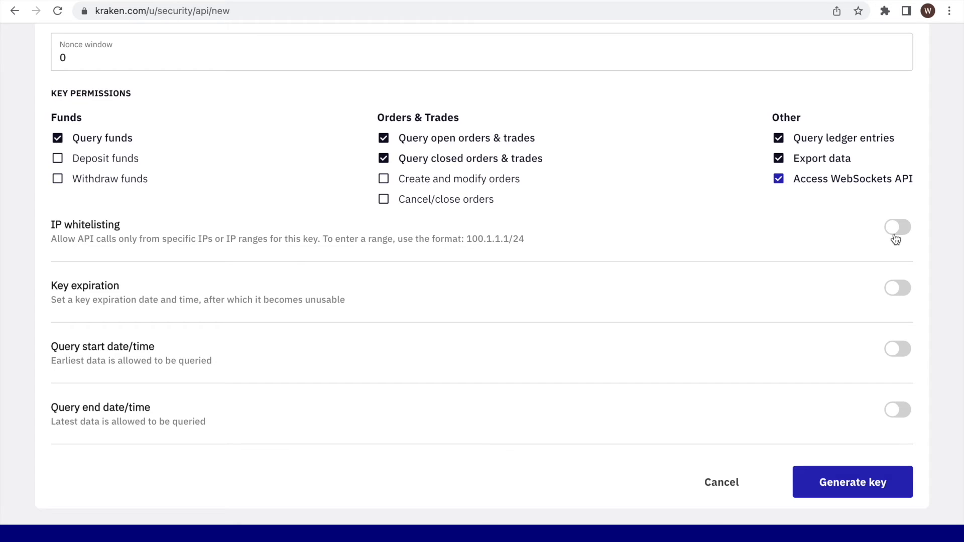
mouse_move(893, 291)
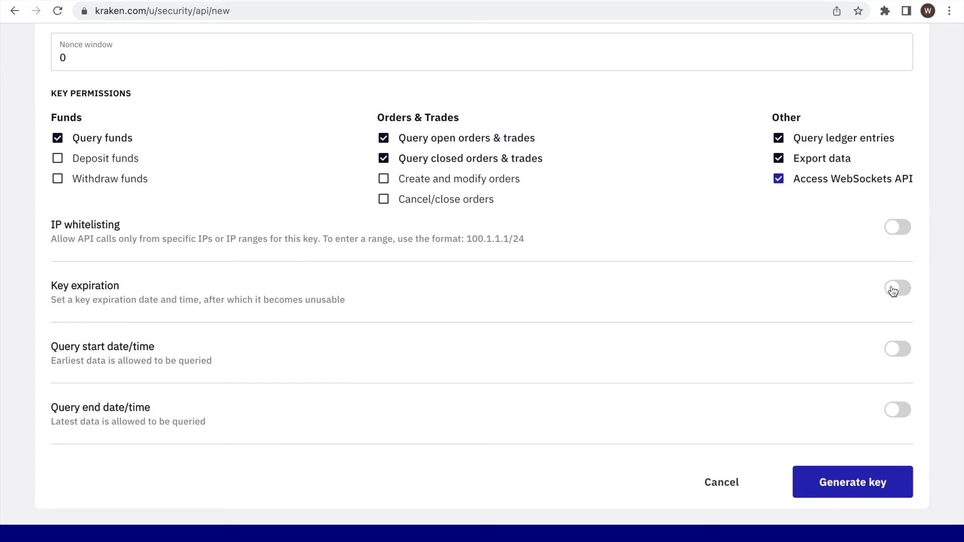
mouse_move(897, 300)
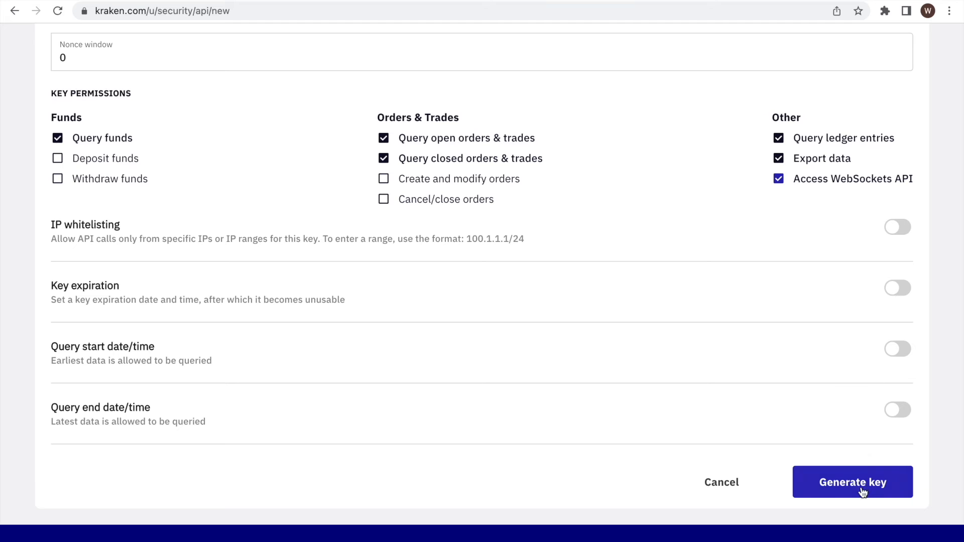
- Generate the dr fee key and copy its public and private keys
click(852, 482)
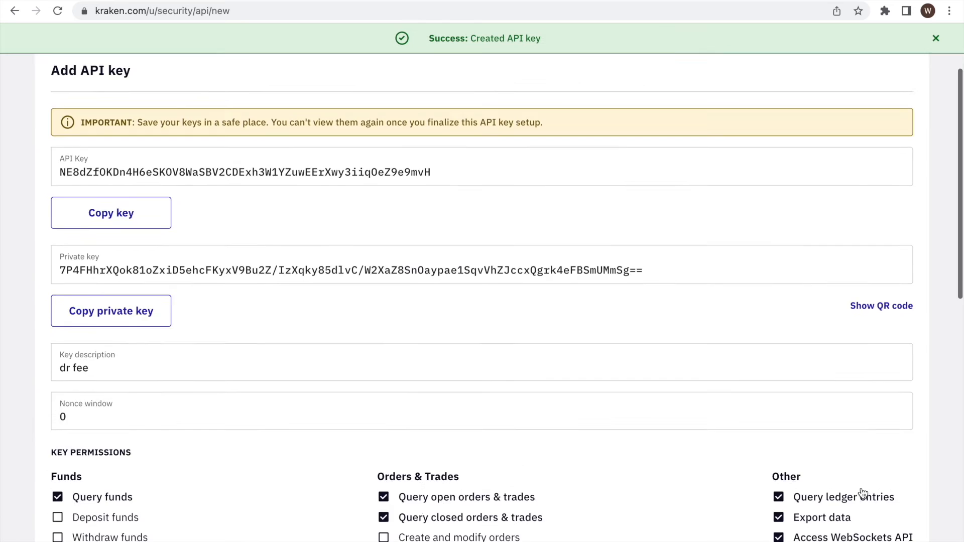
scroll(up, 3)
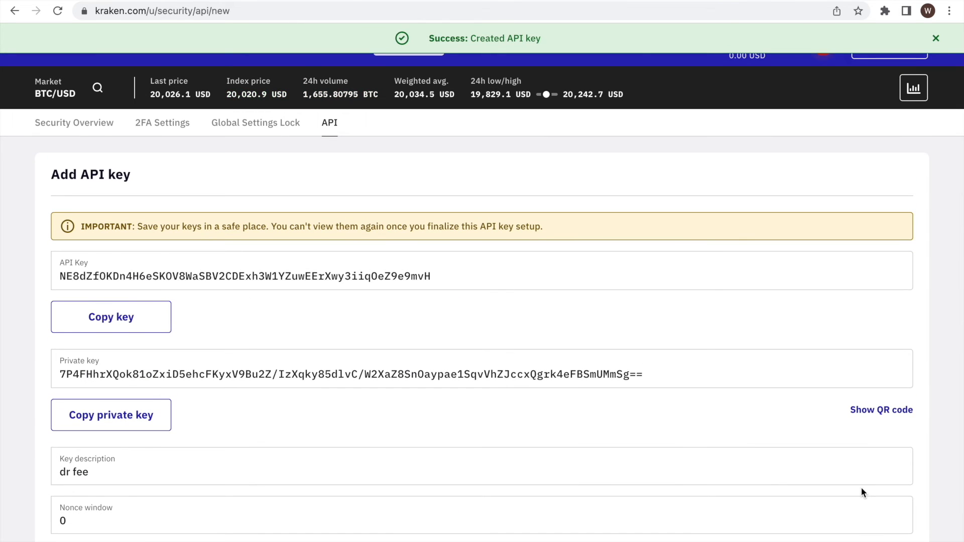
click(111, 316)
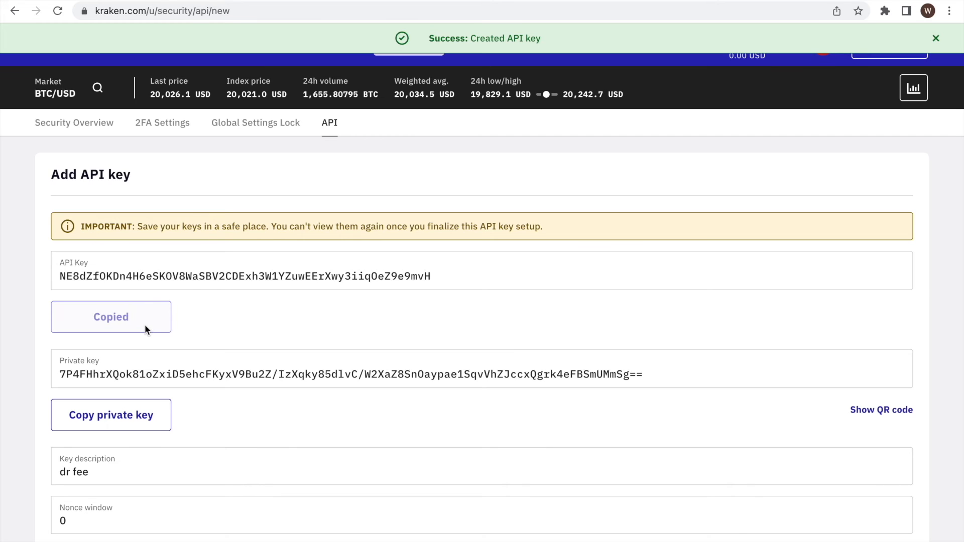
click(111, 415)
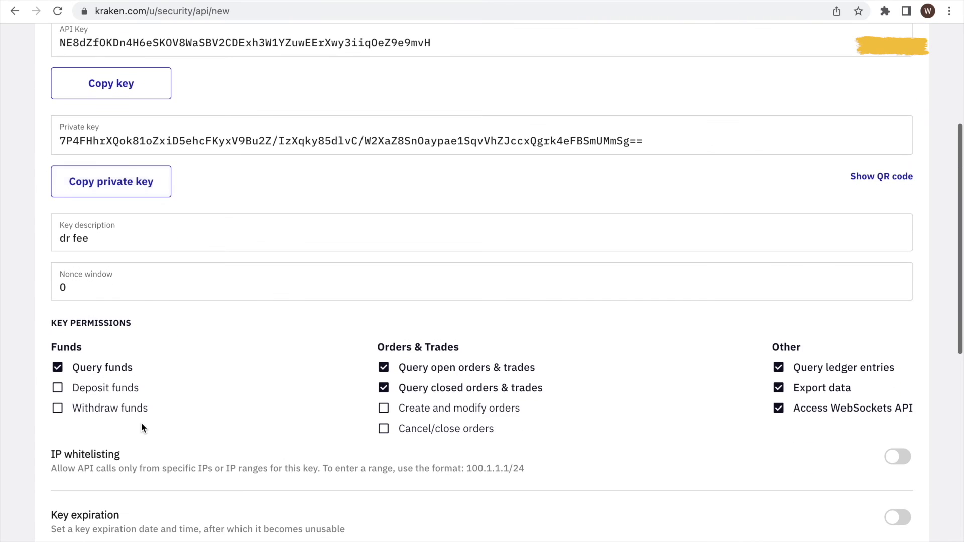
- Save the dr fee key so it joins the three custom API keys in the list
scroll(down, 3)
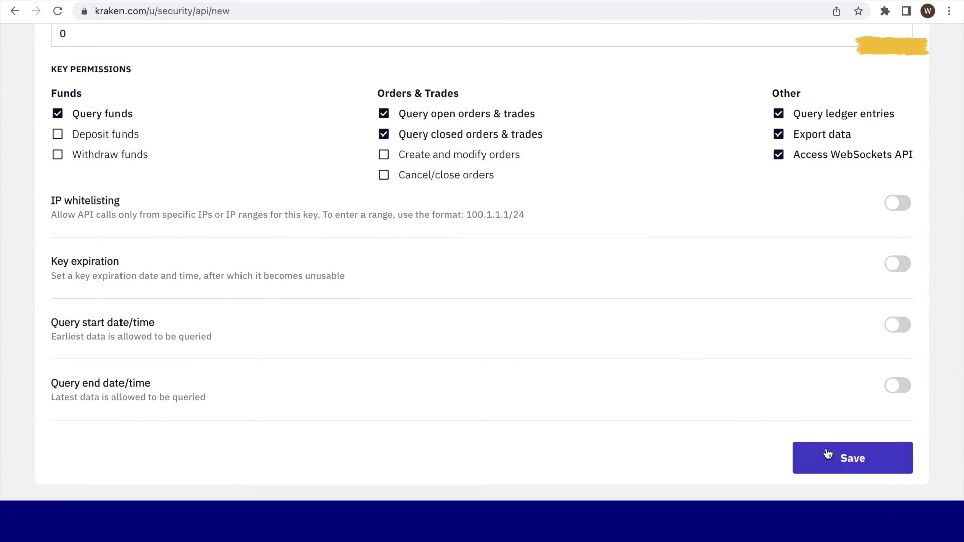
click(852, 458)
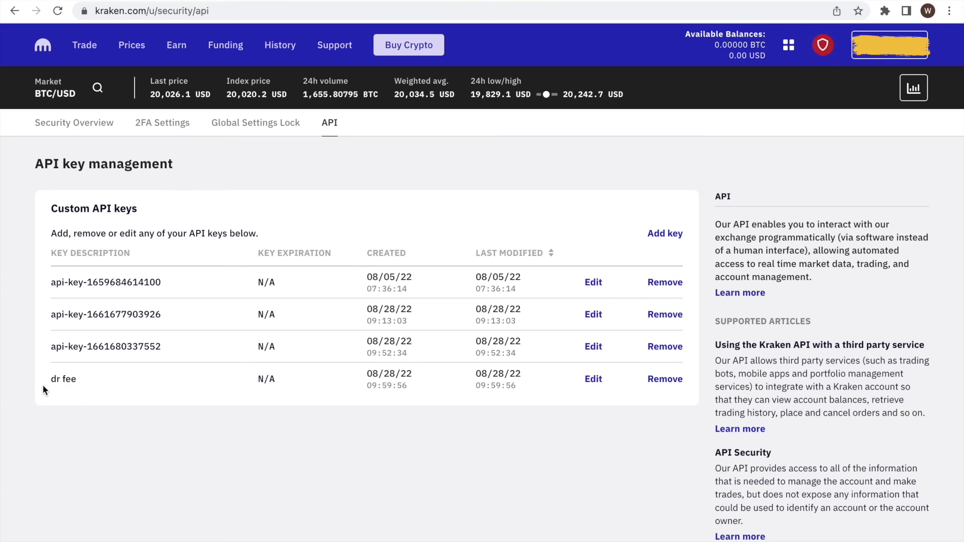
mouse_move(672, 384)
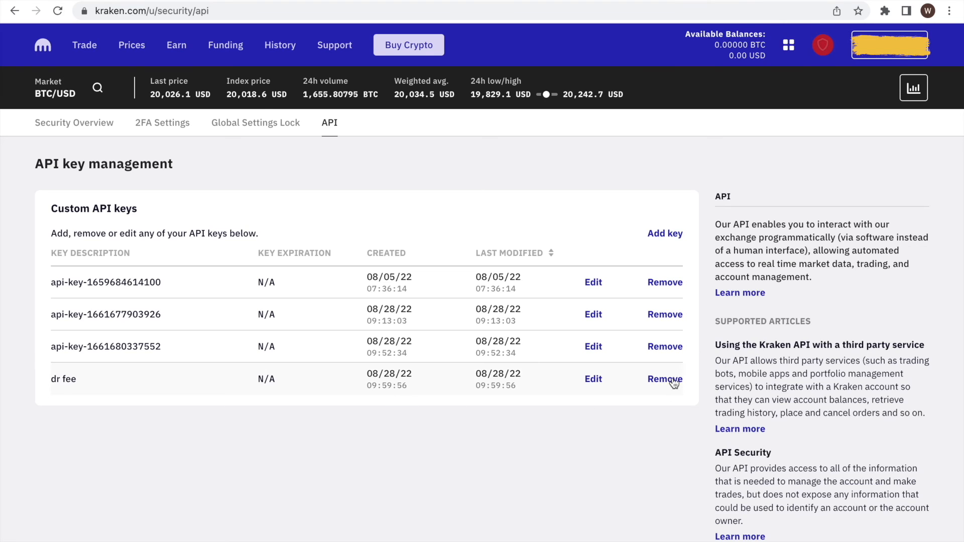